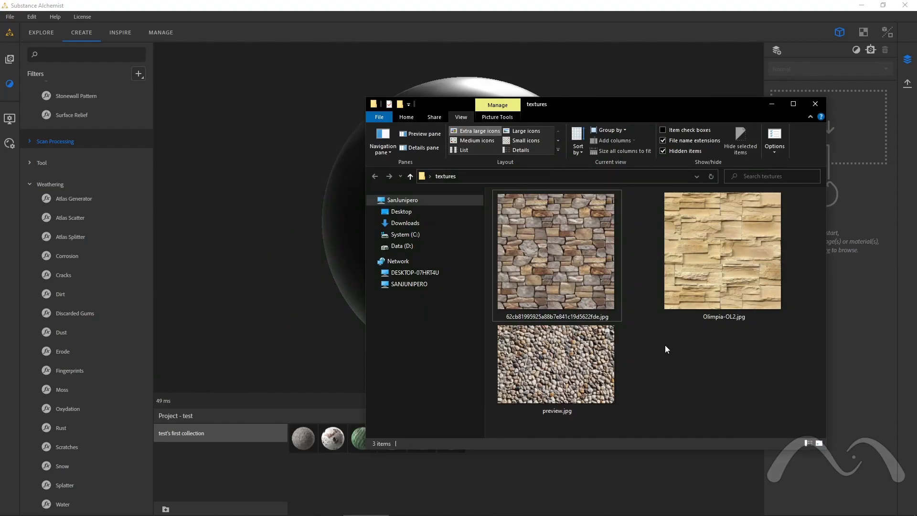
{"action": "mouse_move", "coordinate": [625, 253]}
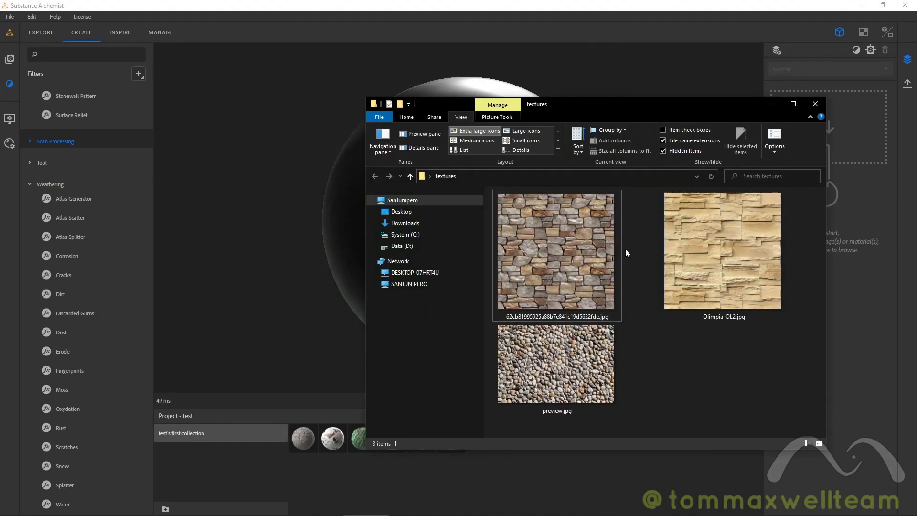
{"action": "mouse_move", "coordinate": [678, 373]}
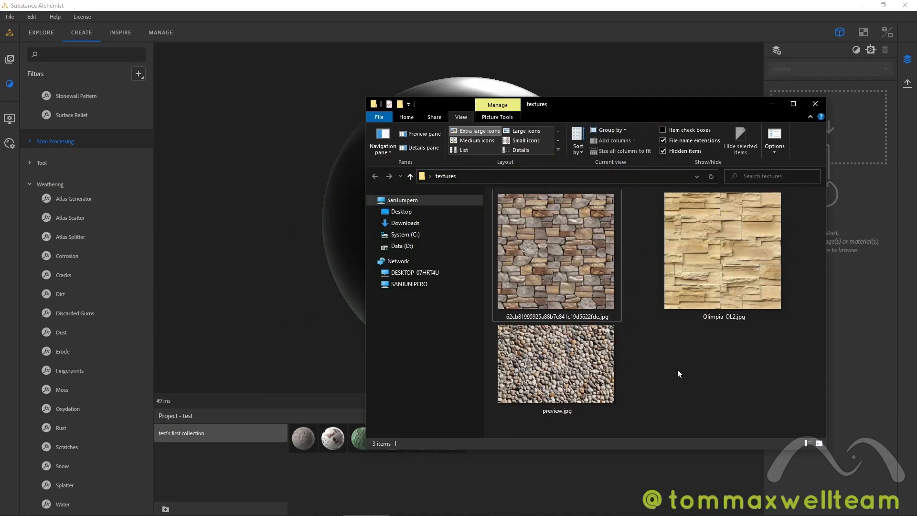
{"action": "mouse_move", "coordinate": [698, 379]}
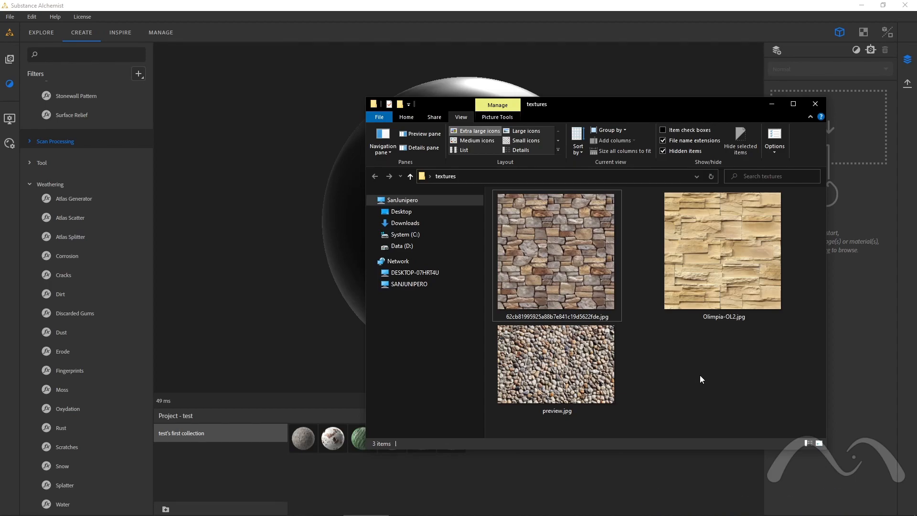
{"action": "mouse_move", "coordinate": [710, 372]}
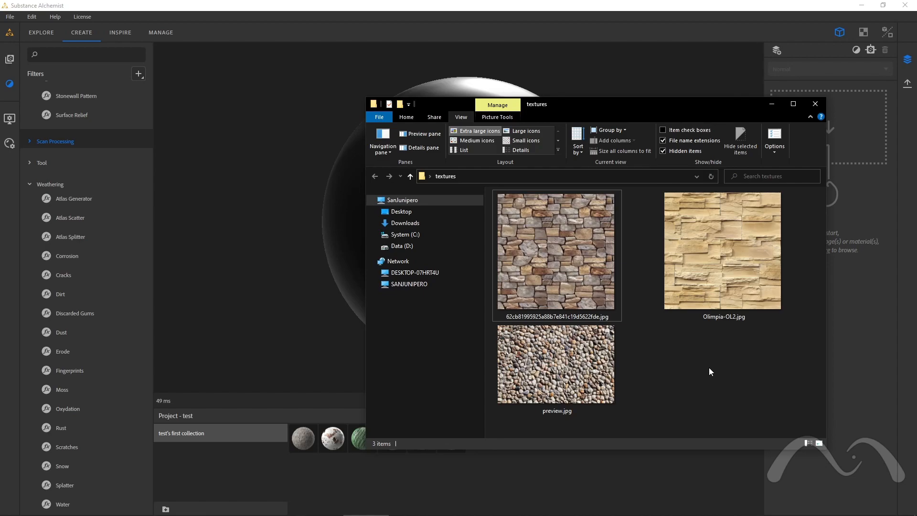
Create a new material from the stone wall photo using the Image to material (AI Powered) template.
{"action": "left_click", "coordinate": [721, 250]}
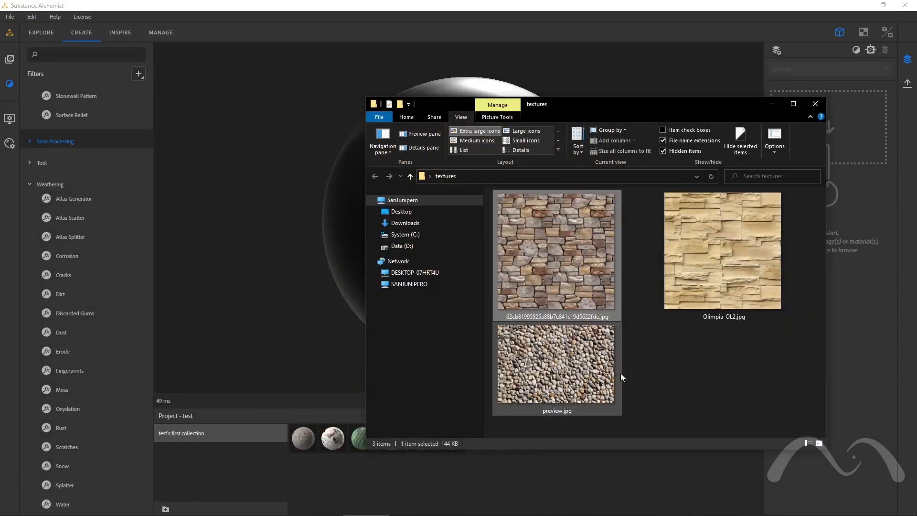
{"action": "left_click", "coordinate": [638, 350]}
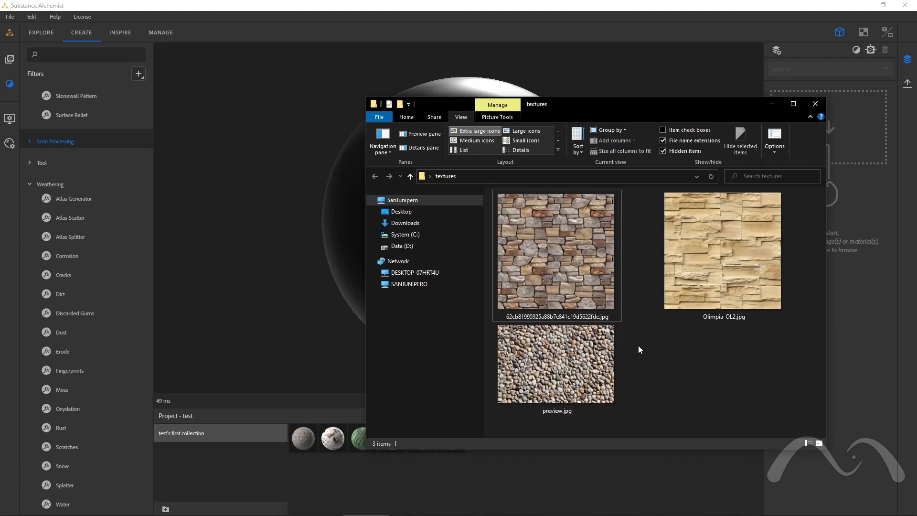
{"action": "mouse_move", "coordinate": [660, 367]}
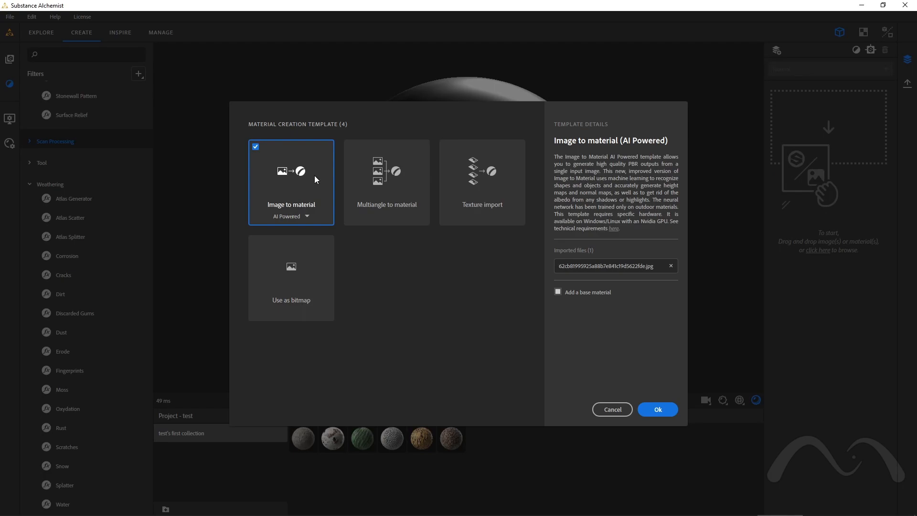
{"action": "mouse_move", "coordinate": [297, 209]}
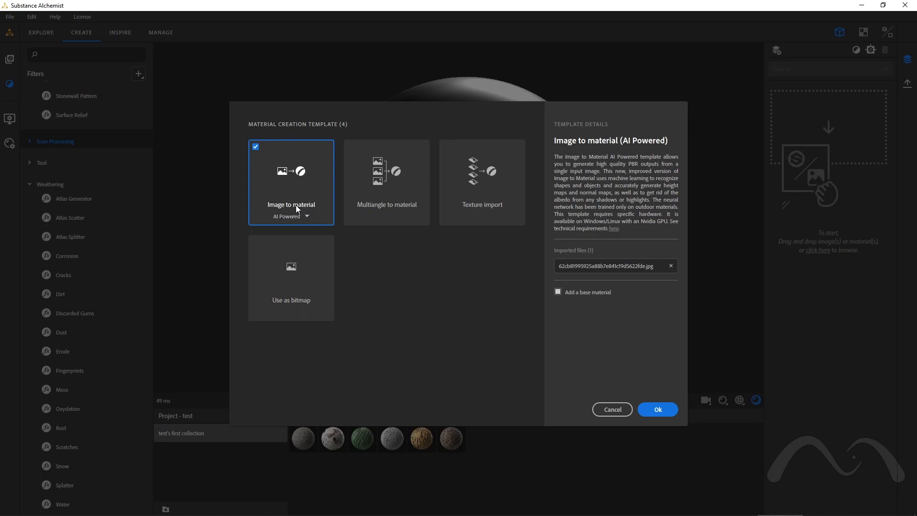
{"action": "left_click", "coordinate": [289, 216]}
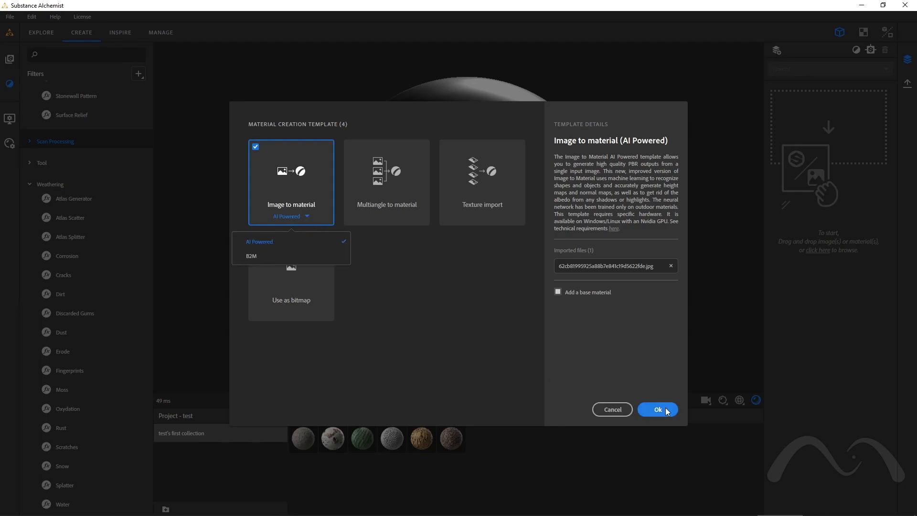
{"action": "left_click", "coordinate": [657, 408]}
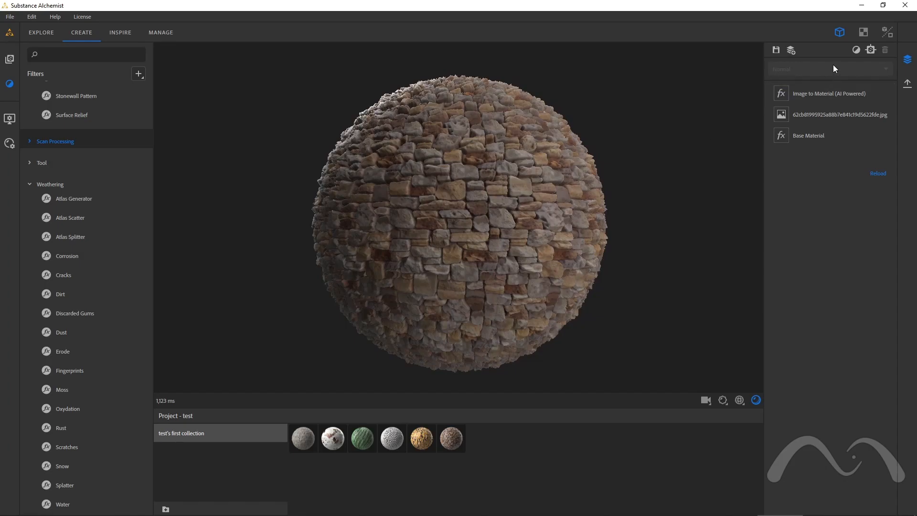
Review the stone material's normal, metallic and height maps in the 2D view.
{"action": "left_click", "coordinate": [863, 32]}
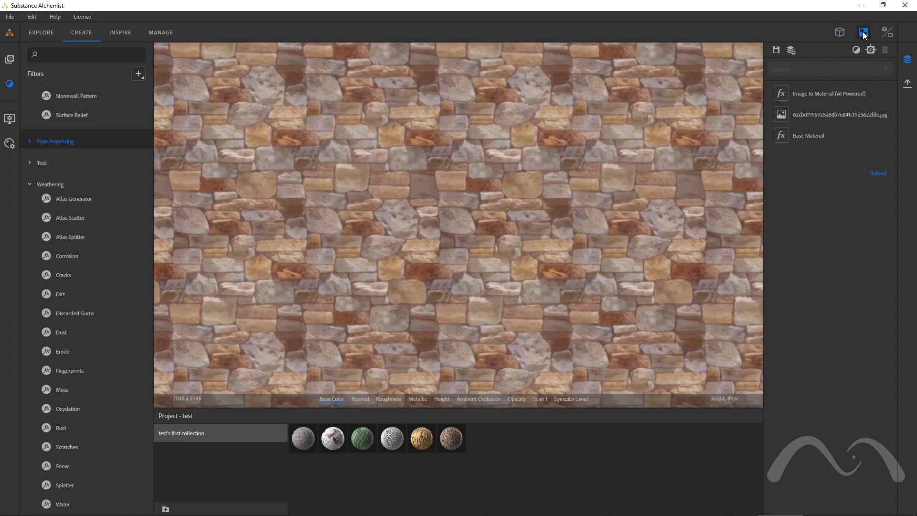
{"action": "left_click", "coordinate": [863, 33]}
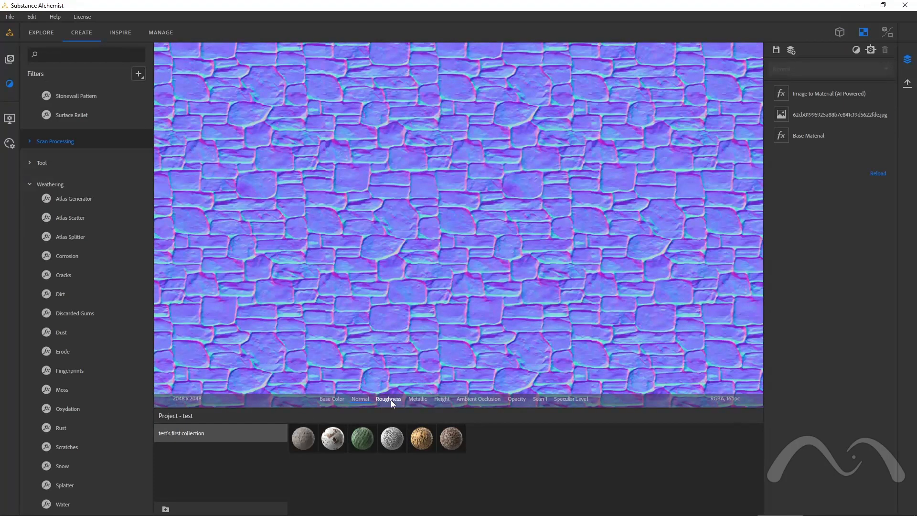
{"action": "left_click", "coordinate": [441, 399]}
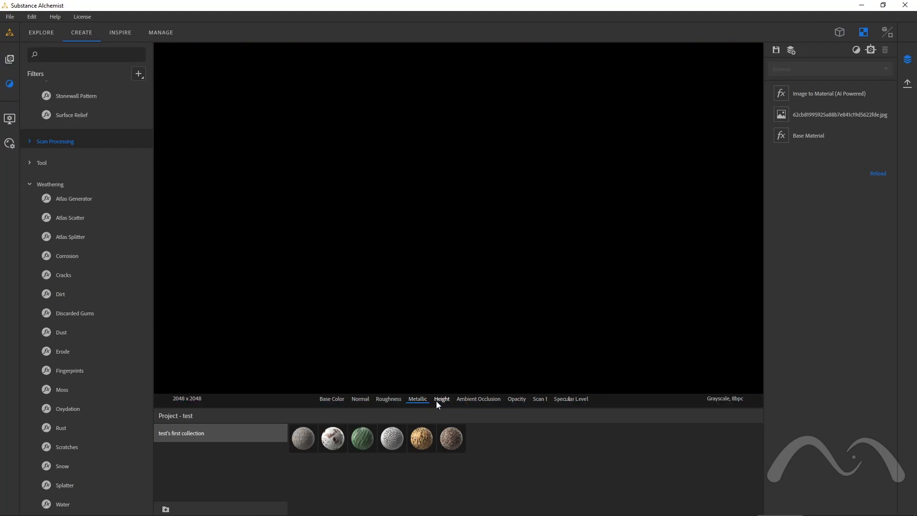
{"action": "left_click", "coordinate": [441, 400]}
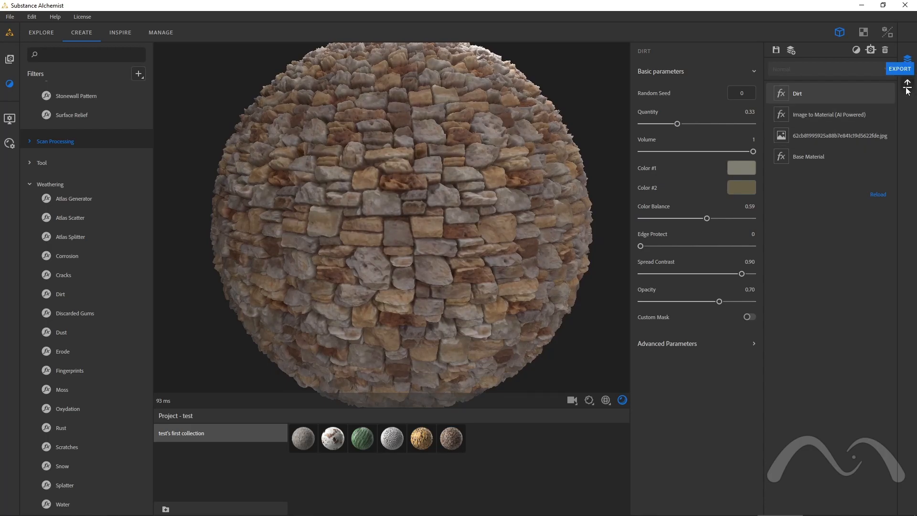
Export the finished stone material with its Dirt weathering layer.
{"action": "left_click", "coordinate": [900, 69]}
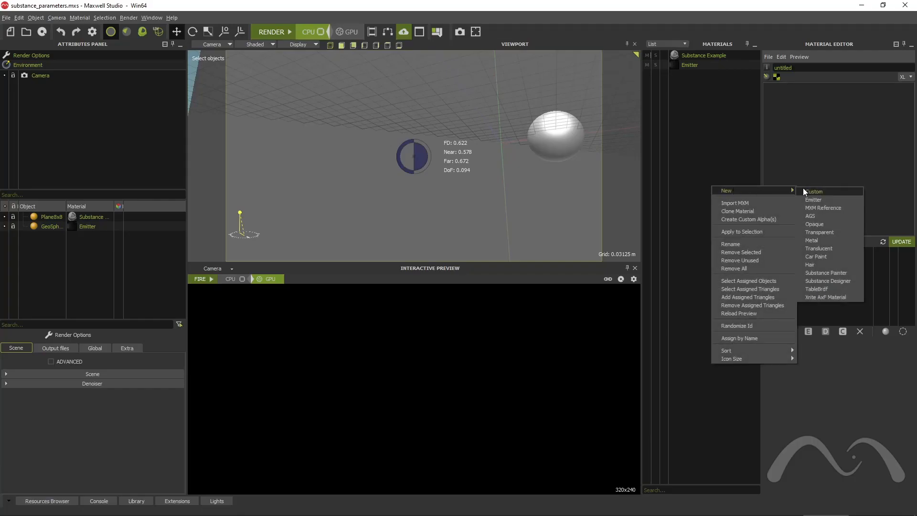
Create a Substance Designer material from stone wall.sbsar with Both embossment, apply it to Plane8x8 and FIRE-render.
{"action": "left_click", "coordinate": [827, 281]}
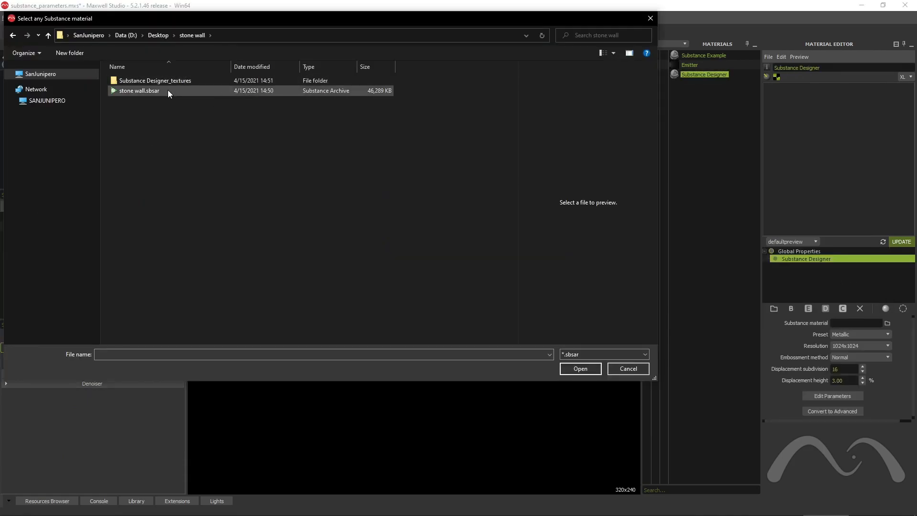
{"action": "left_click", "coordinate": [626, 369]}
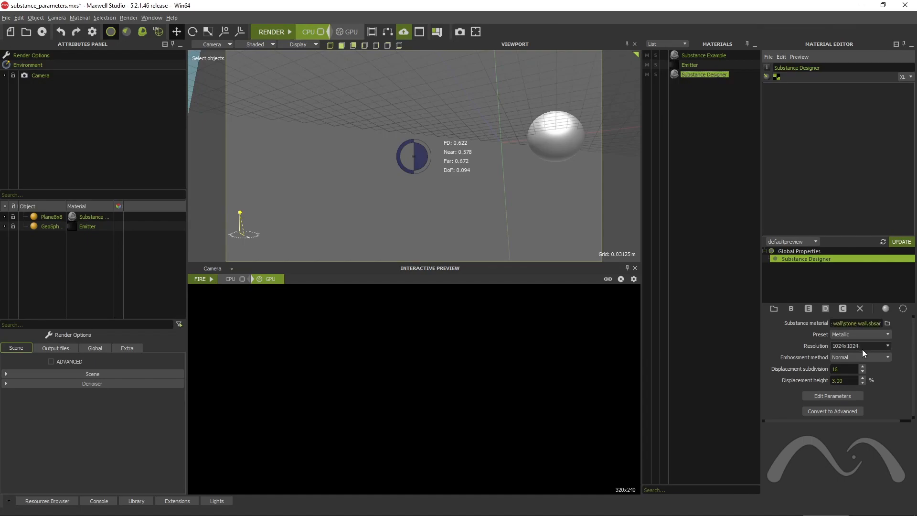
{"action": "left_click", "coordinate": [860, 356]}
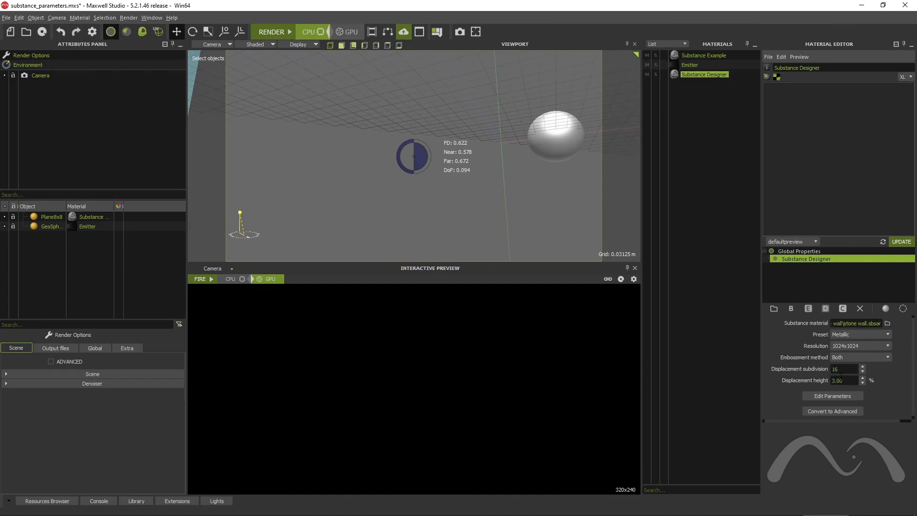
{"action": "mouse_move", "coordinate": [682, 80]}
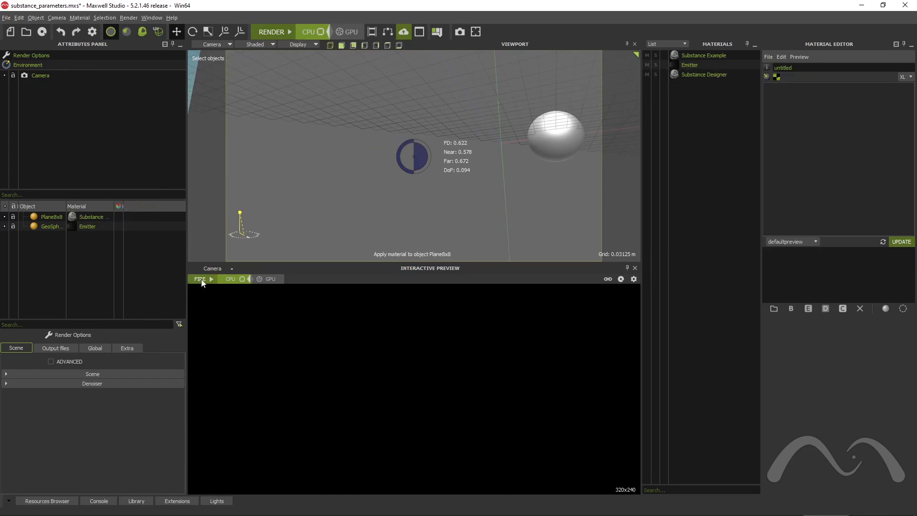
{"action": "left_click", "coordinate": [199, 278]}
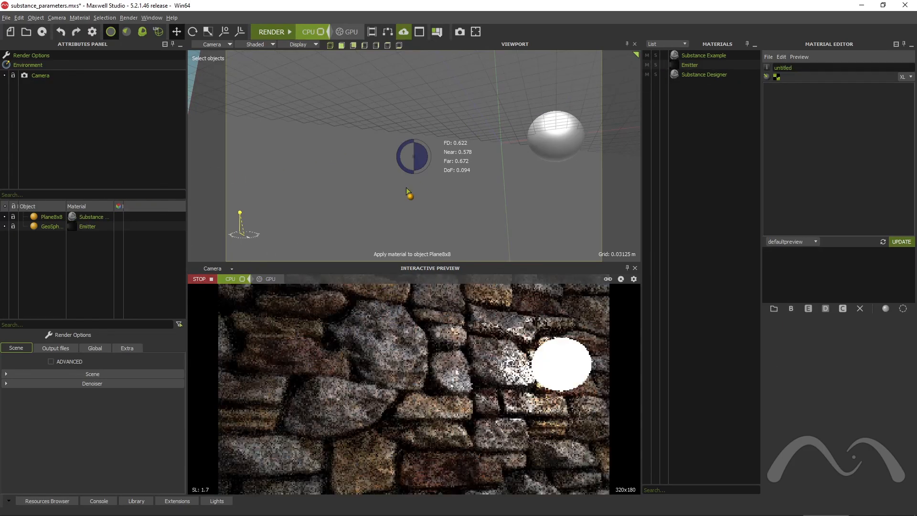